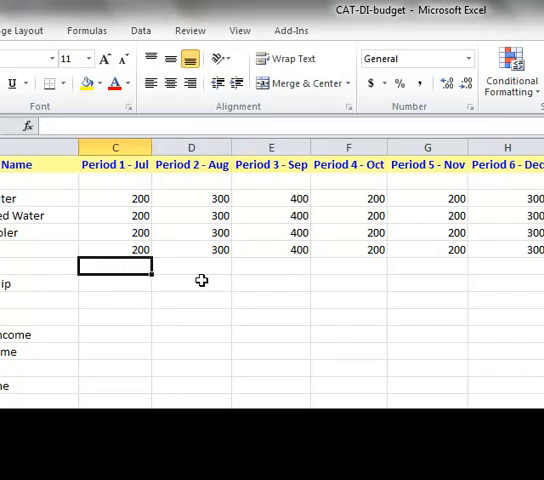
Step: Enter 200 into a budget row of the Period 1 - Jul column
text(200)
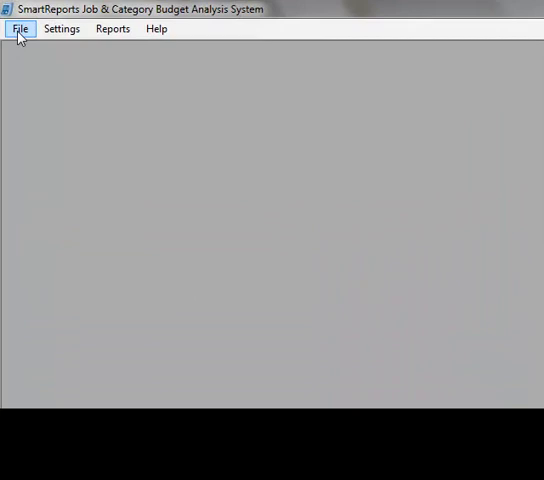
Step: Start Import Budget From Excel and pick the CAT-DI-budget spreadsheet for financial year 2012
click(20, 28)
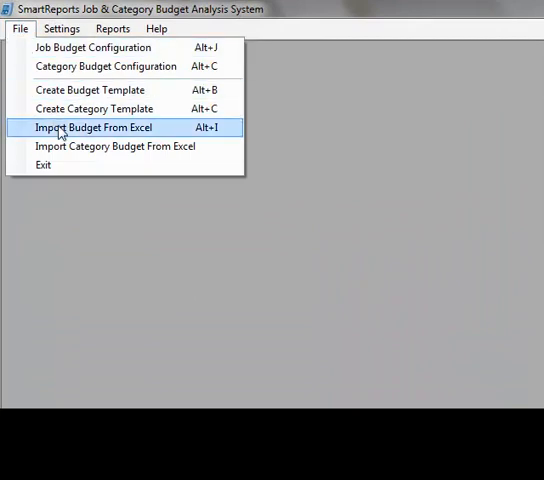
click(94, 128)
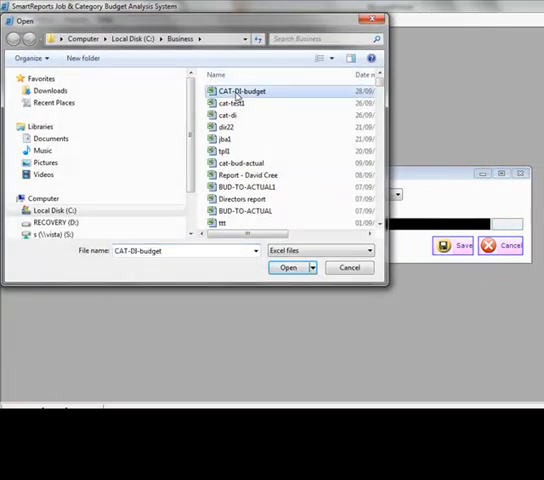
click(288, 268)
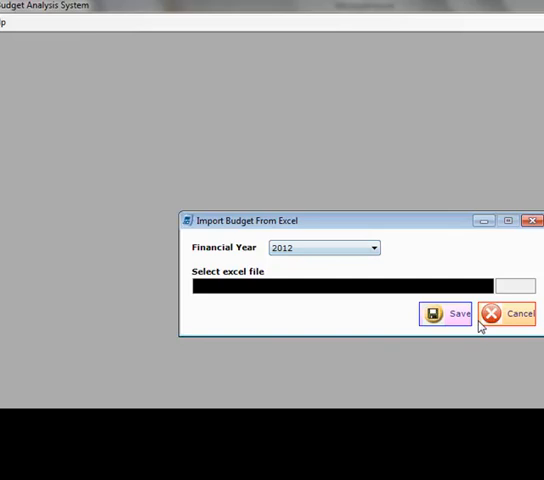
Step: Save the import, confirm overwriting the existing 2012 job budgets, and close the import form
click(452, 312)
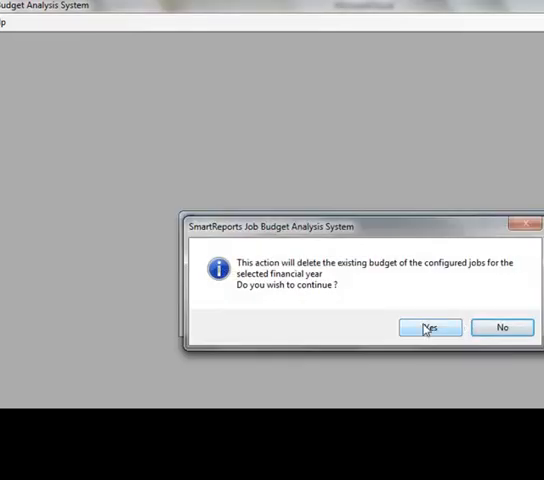
click(428, 328)
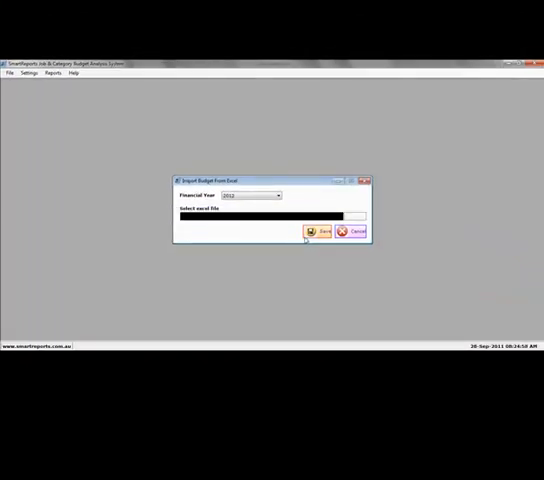
click(10, 72)
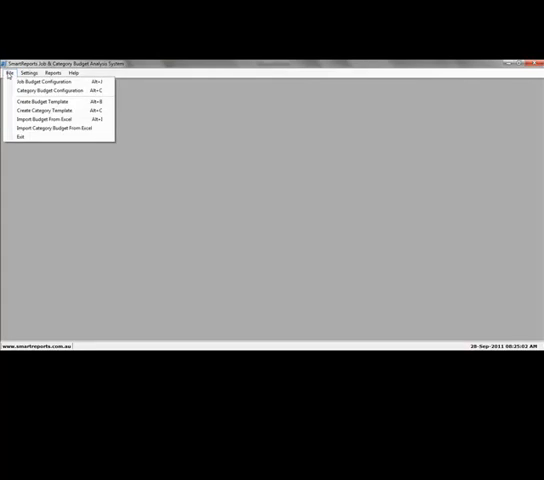
Step: Load category DI in Category Budget Configuration to show its 2012 monthly budget lines
click(56, 86)
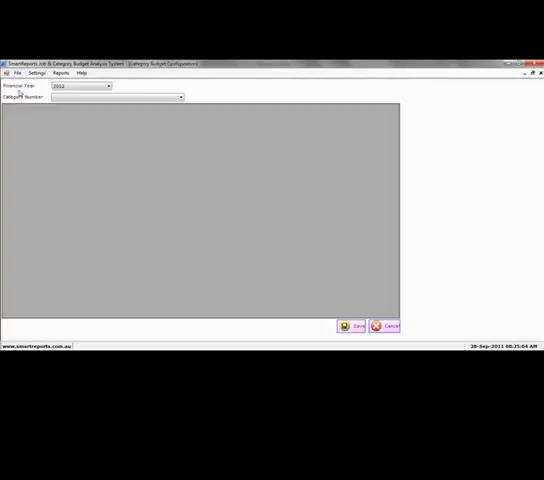
click(380, 80)
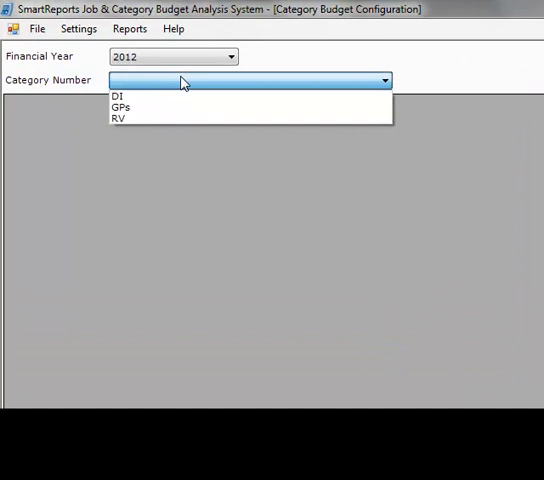
click(118, 96)
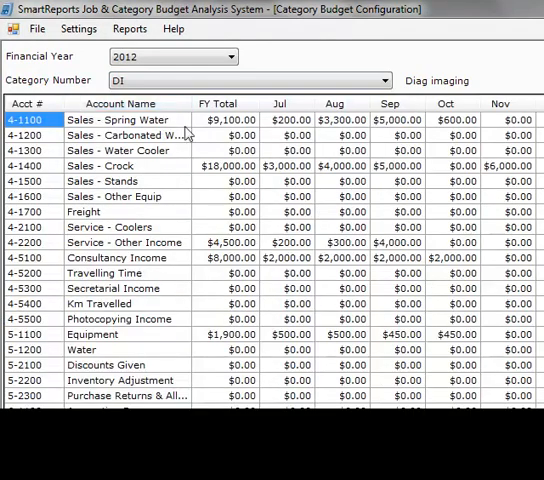
mouse_move(348, 276)
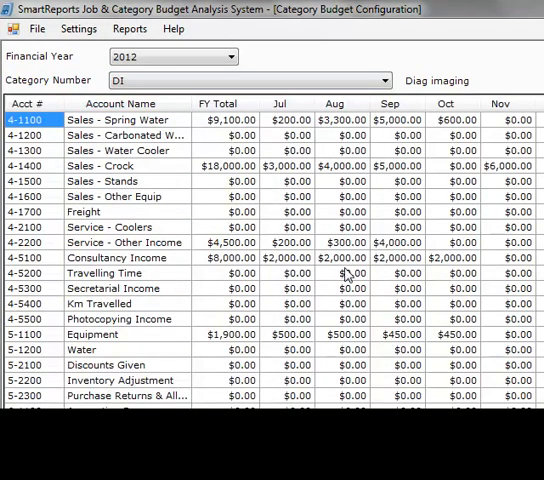